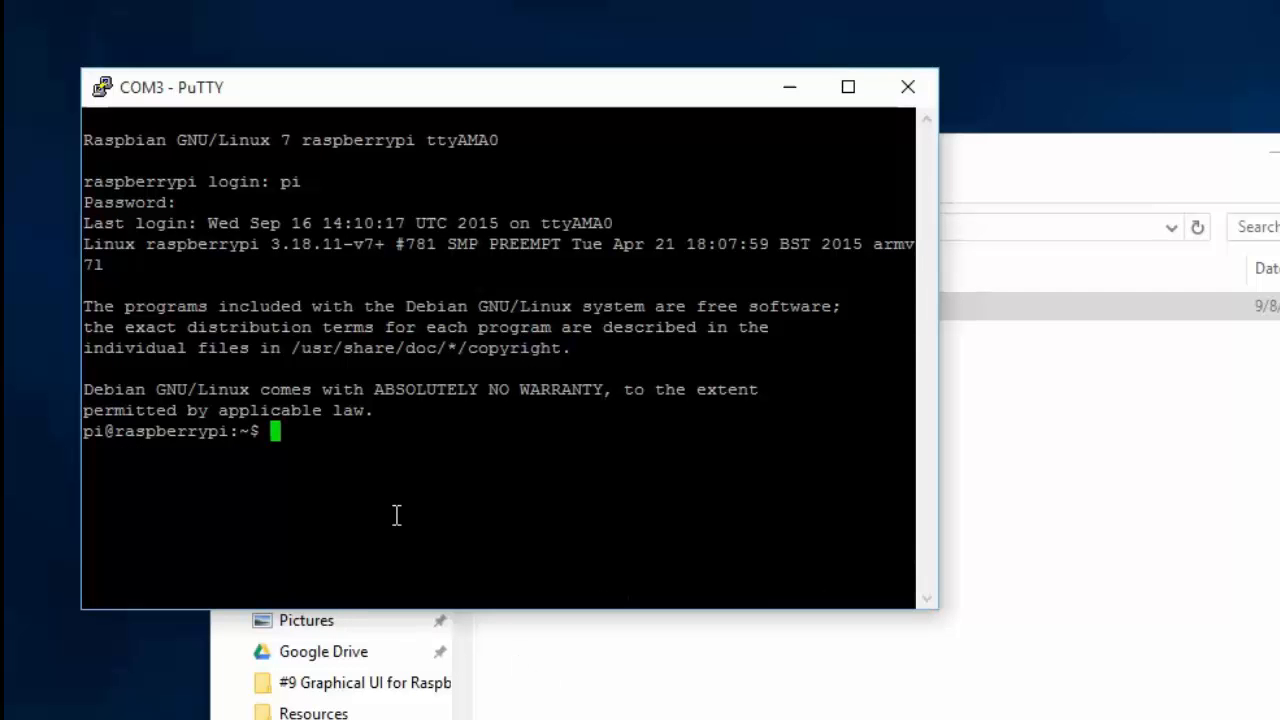
# Step: Display /etc/network/interfaces with cat, showing eth0 and the wlan interfaces still set to manual
pyautogui.write('cat /etc/networ')
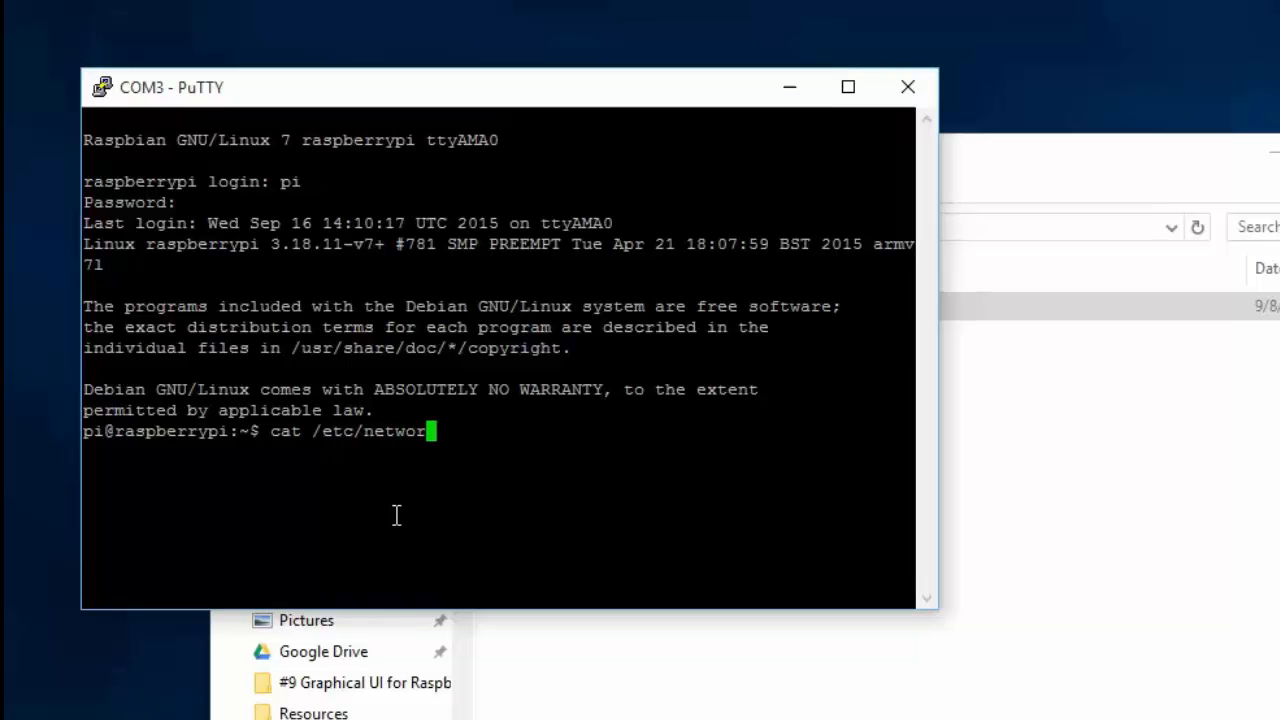
pyautogui.write('k/interfaces')
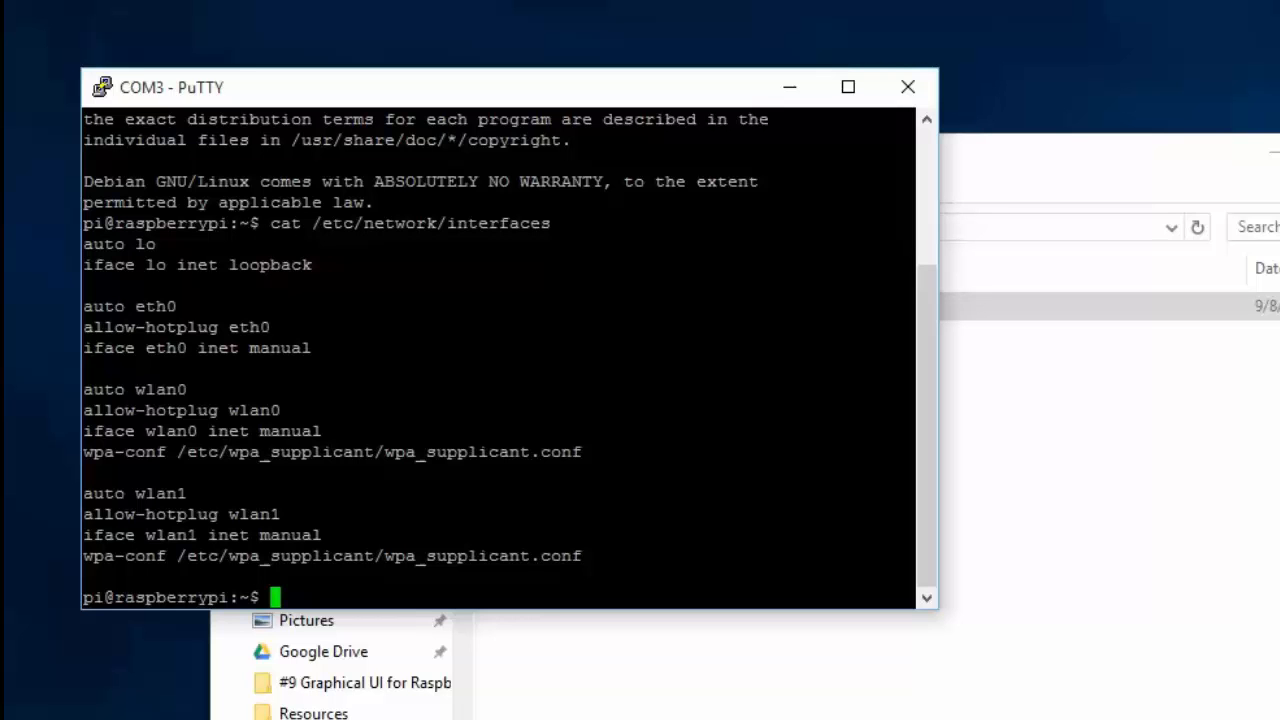
pyautogui.write('ifconfig')
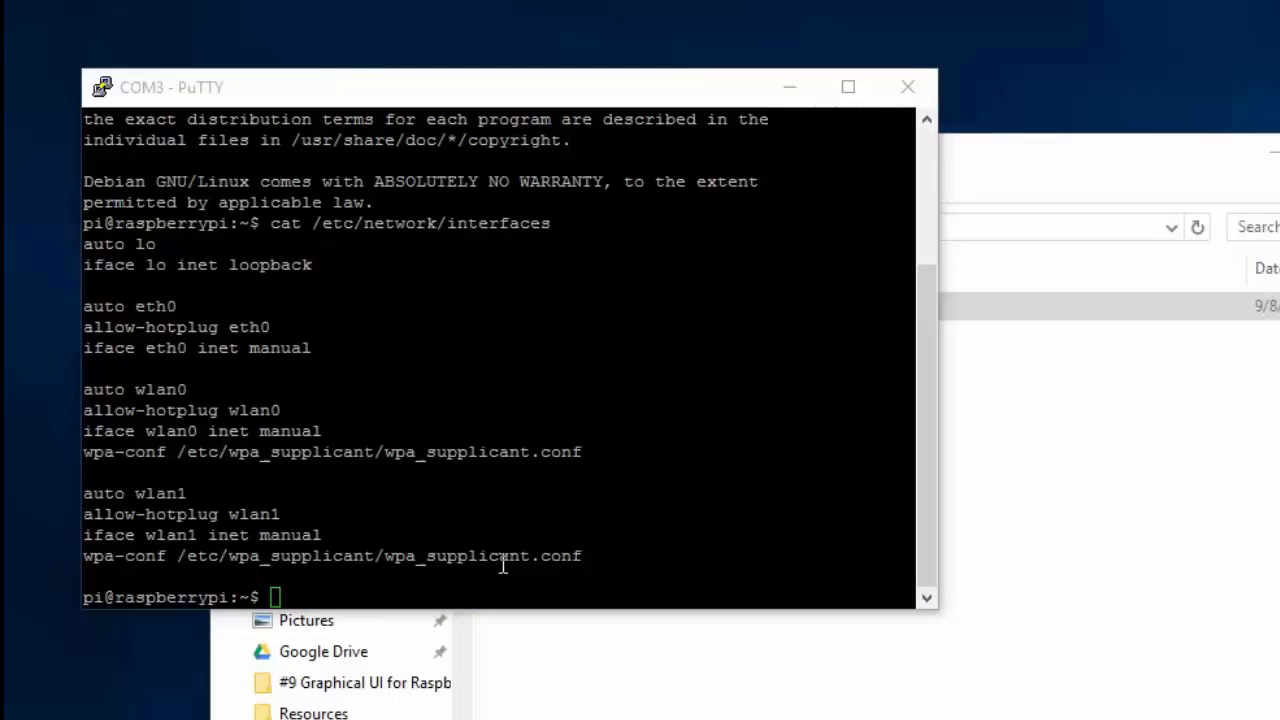
# Step: Check ifconfig and netstat -nr: eth0 is at 192.168.1.3, default gateway 192.168.1.1
pyautogui.write('ifconfig')
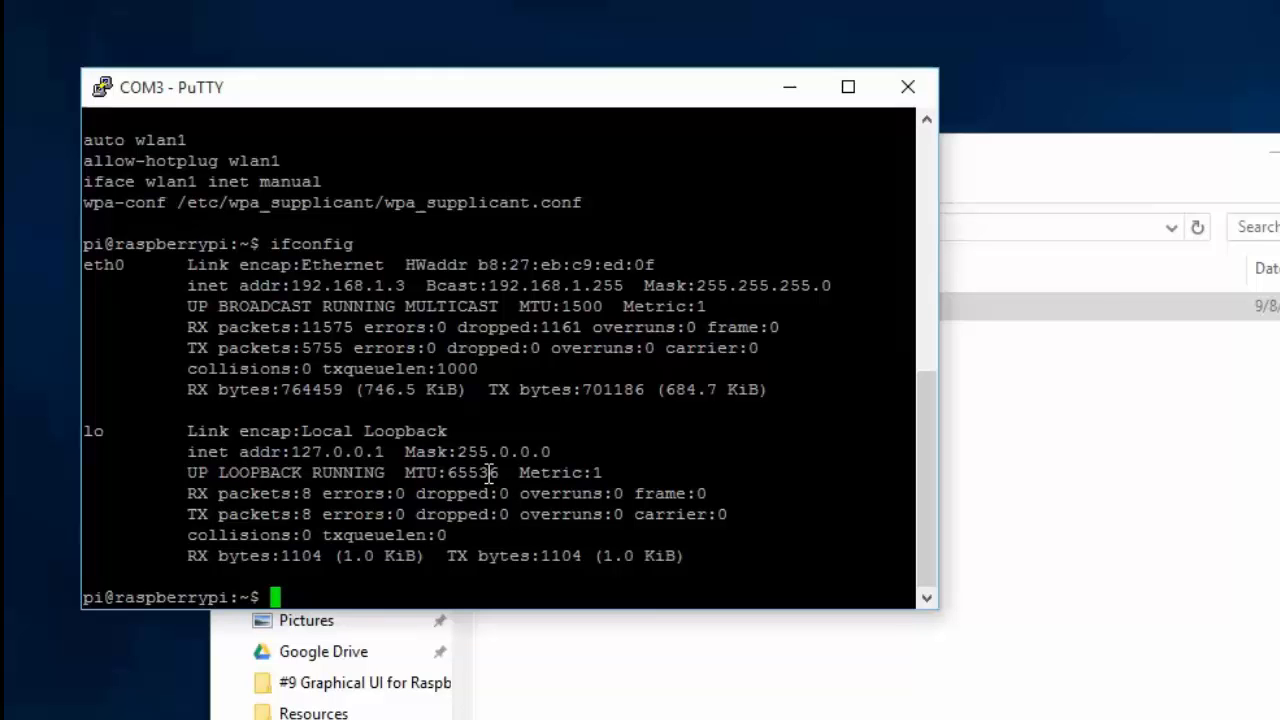
pyautogui.write('netstat -nr')
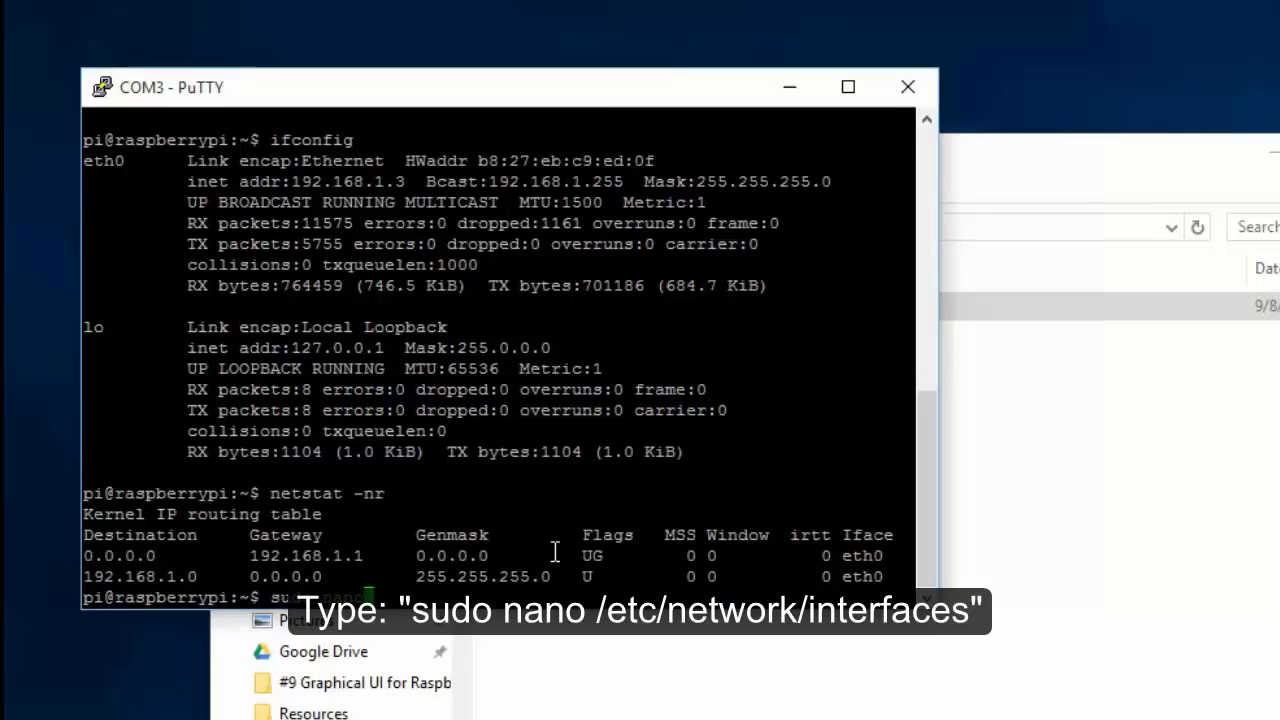
# Step: Edit /etc/network/interfaces in nano as root, setting eth0 static at 192.168.1.11, gateway 192.168.1.1
pyautogui.write('sudo nano /etc/n')
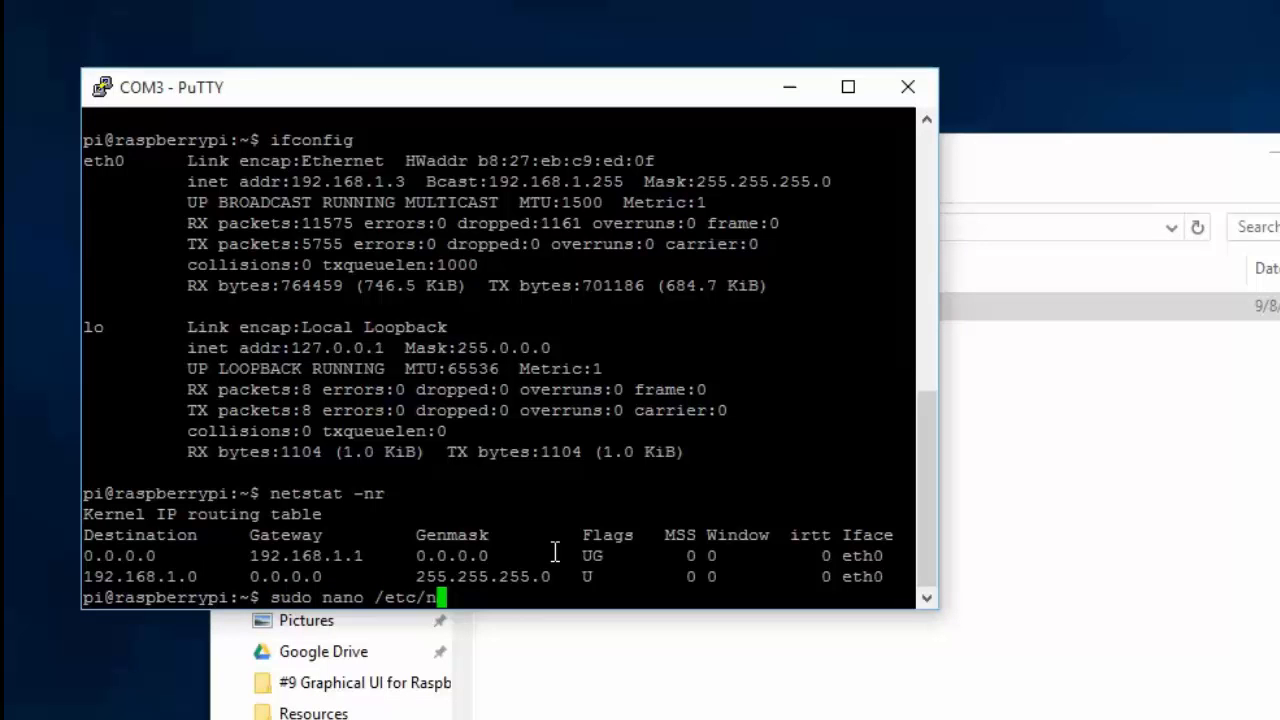
pyautogui.write('etwork/interfaces')
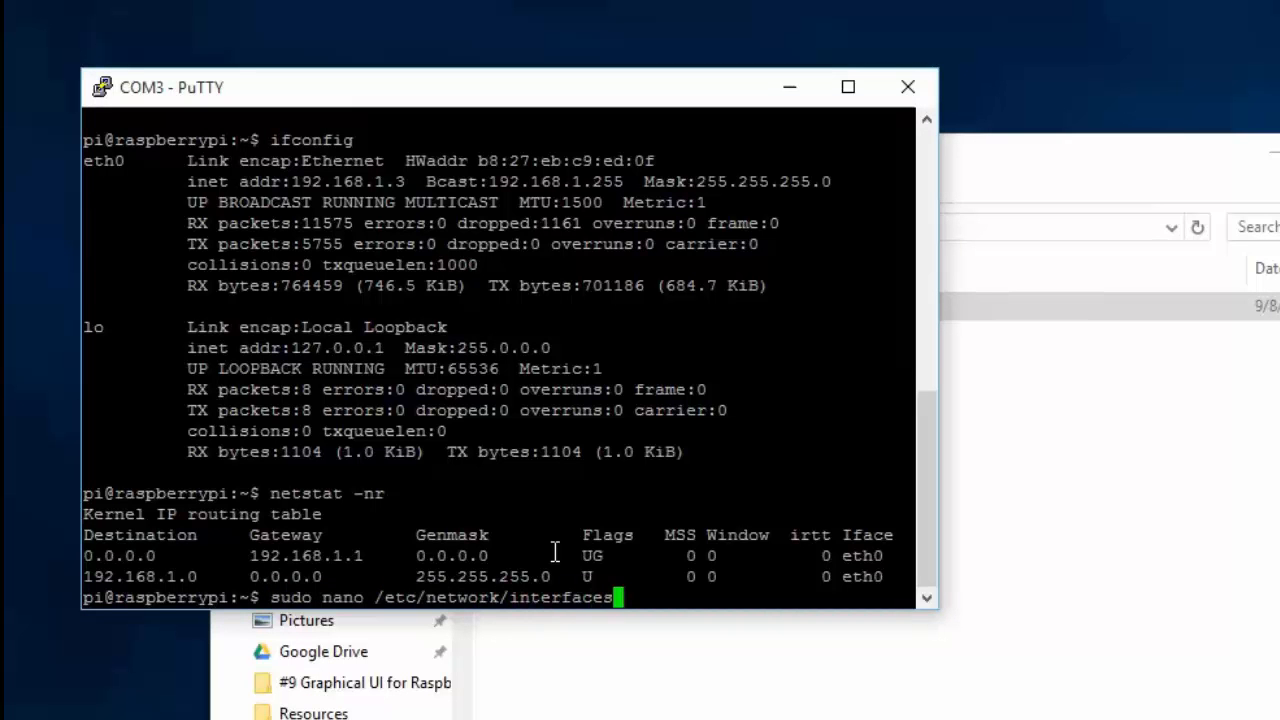
pyautogui.press('Return')
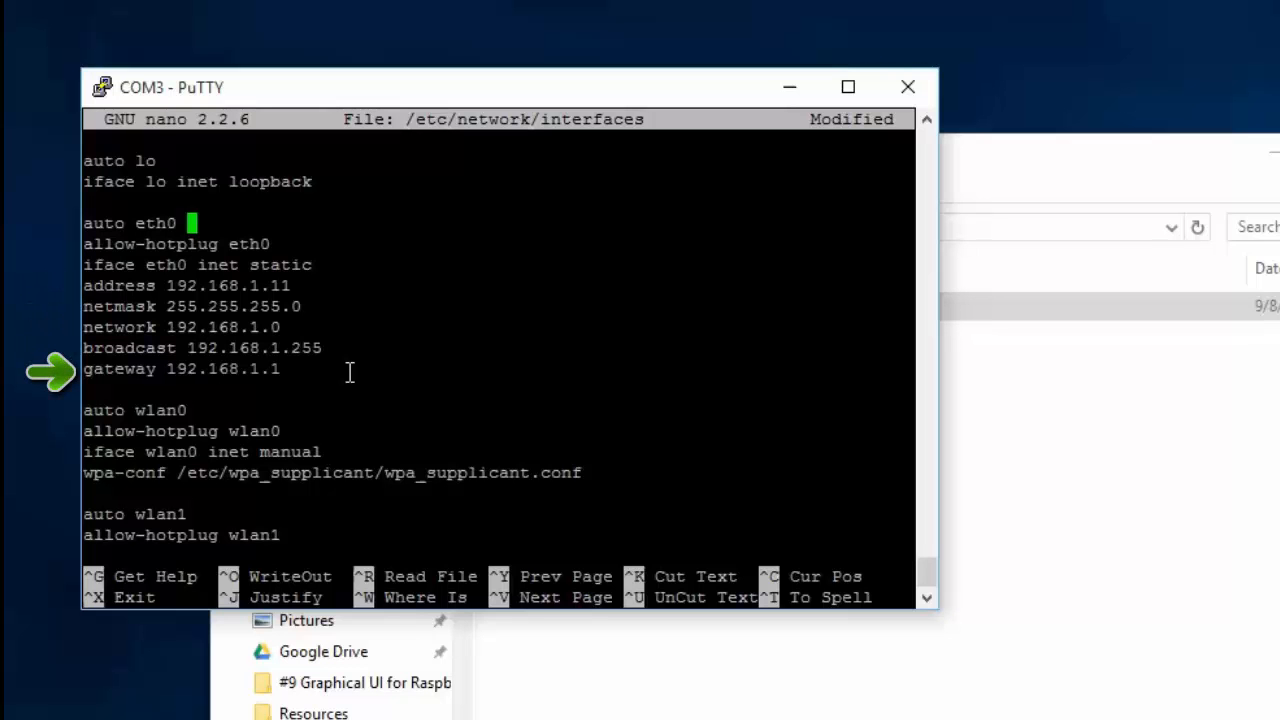
pyautogui.press('ctrl+x')
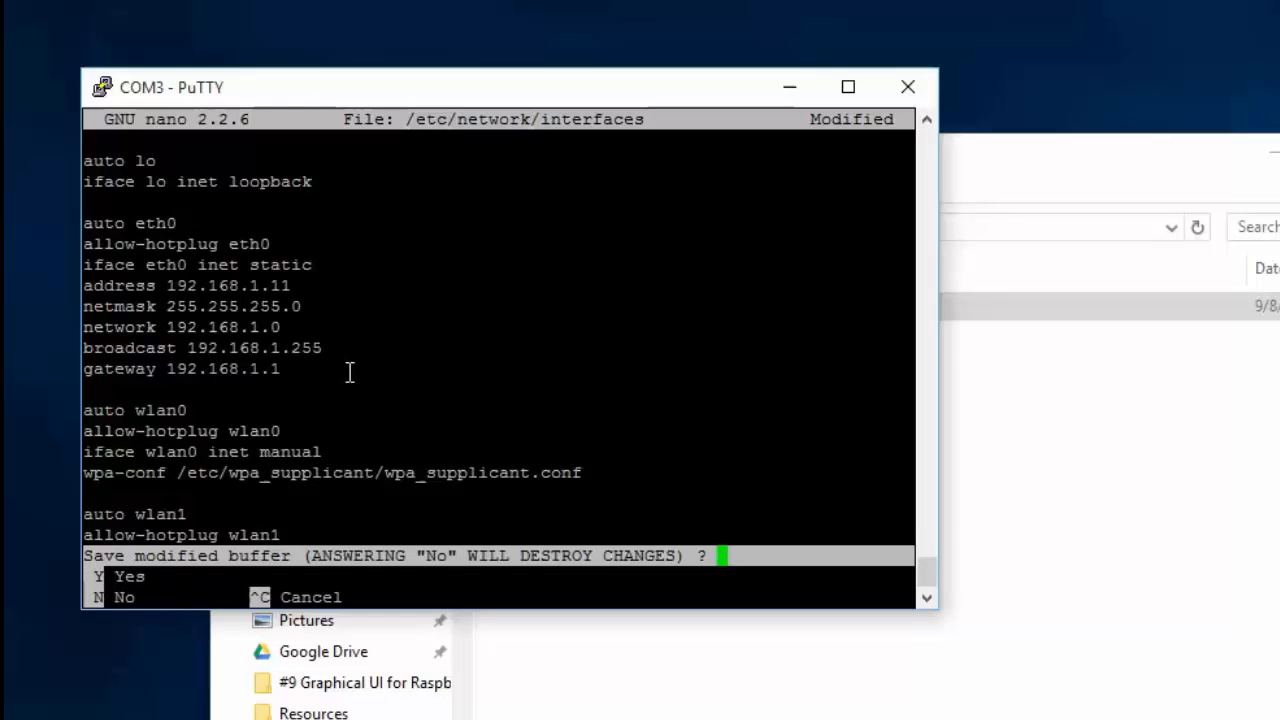
# Step: Save the interfaces file (22 lines written), reboot the Pi and log back in as pi
pyautogui.press('y')
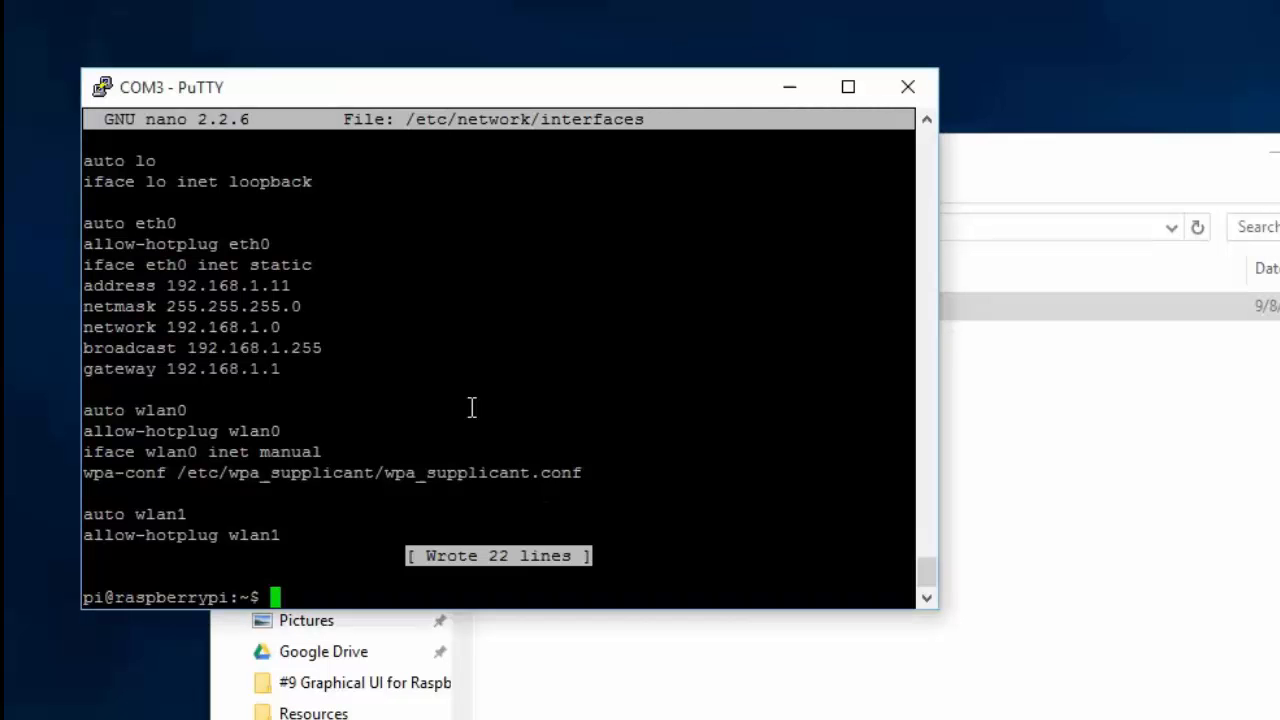
pyautogui.write('sudo rm /var/li')
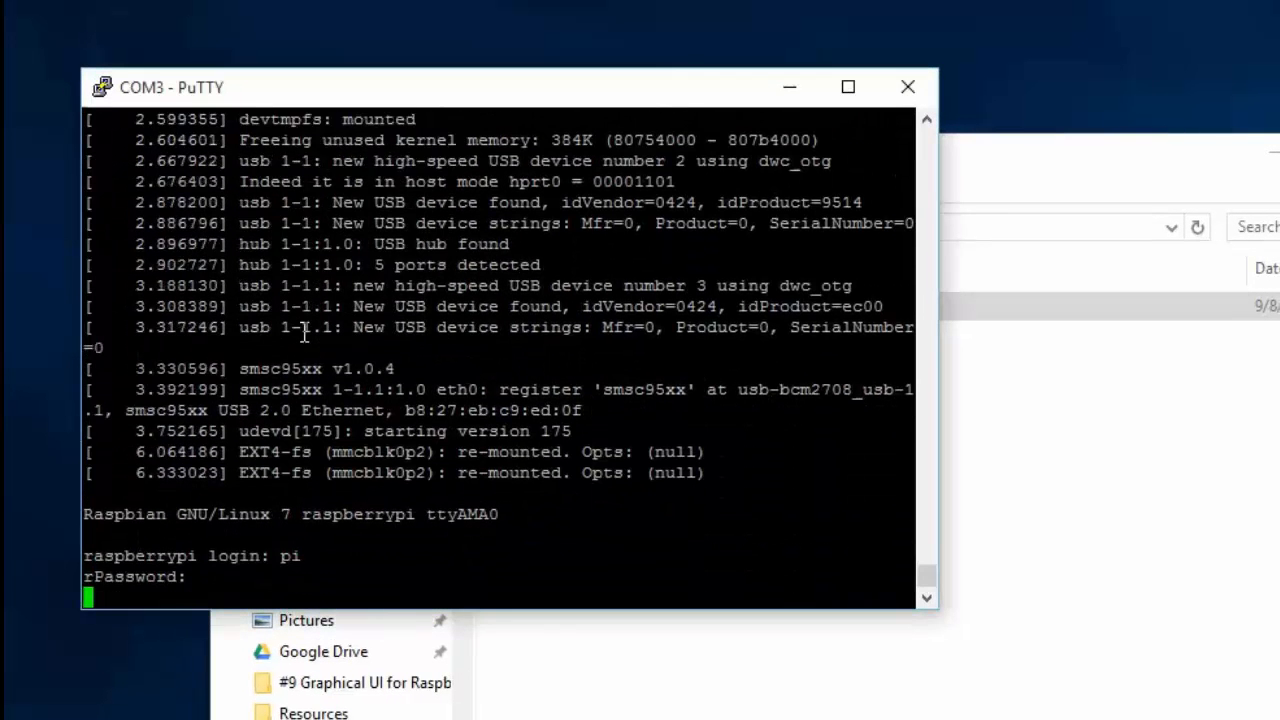
pyautogui.write('if')
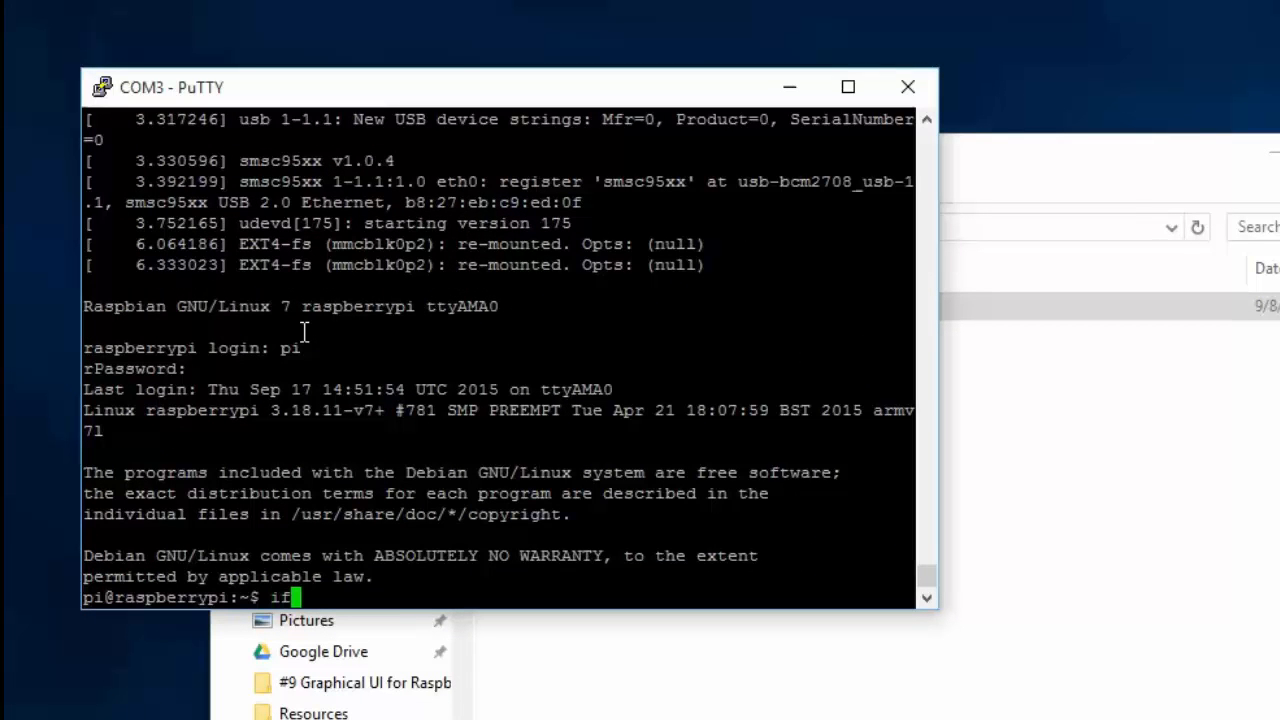